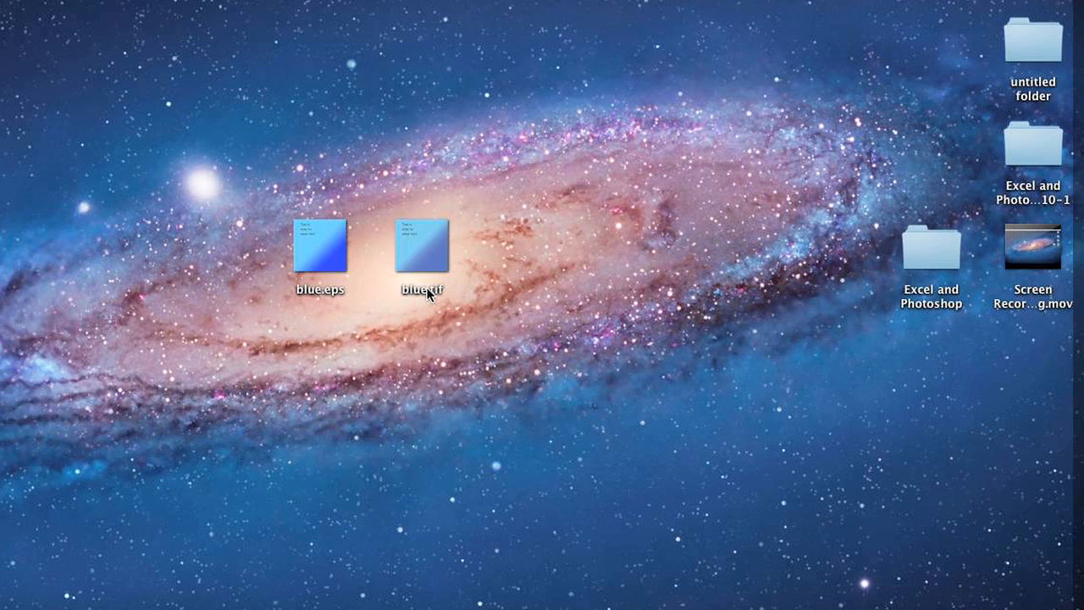
mouse_move(326, 267)
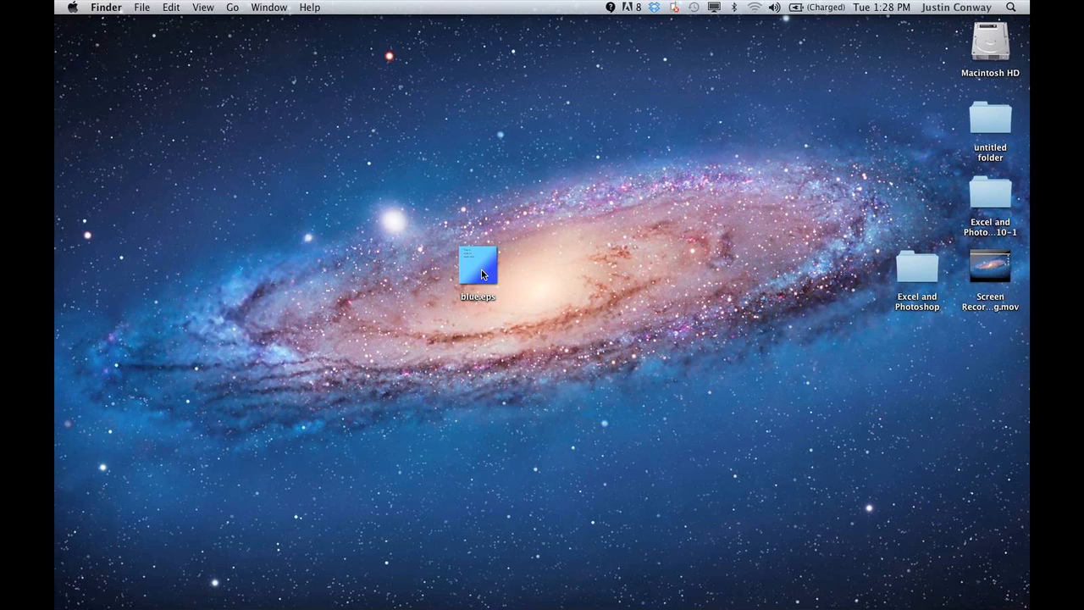
Step: Open blue.eps from the desktop, accepting the default Rasterize EPS settings
click(479, 267)
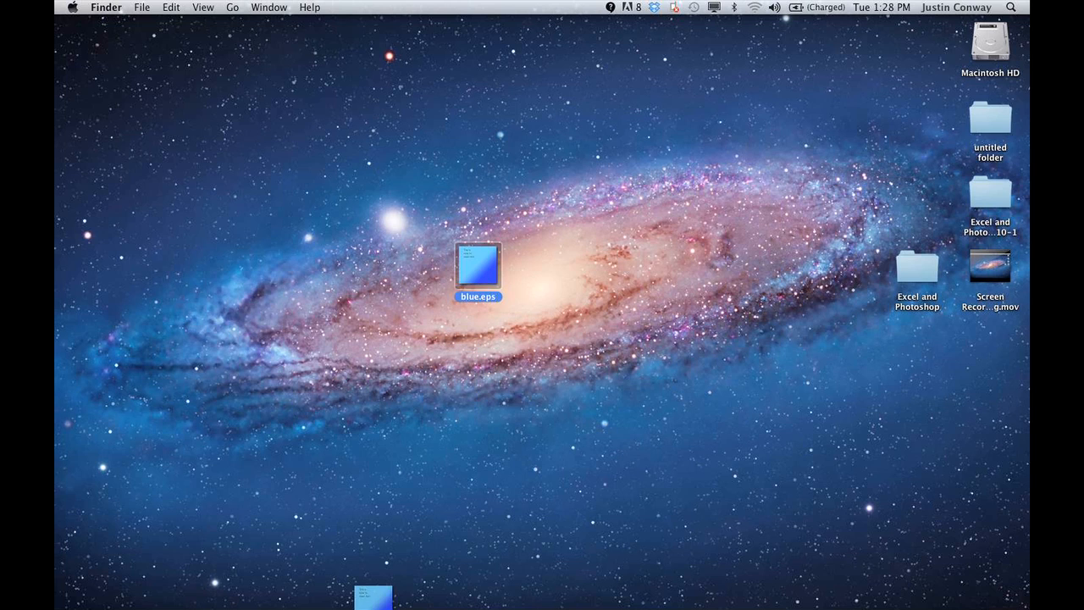
double_click(477, 266)
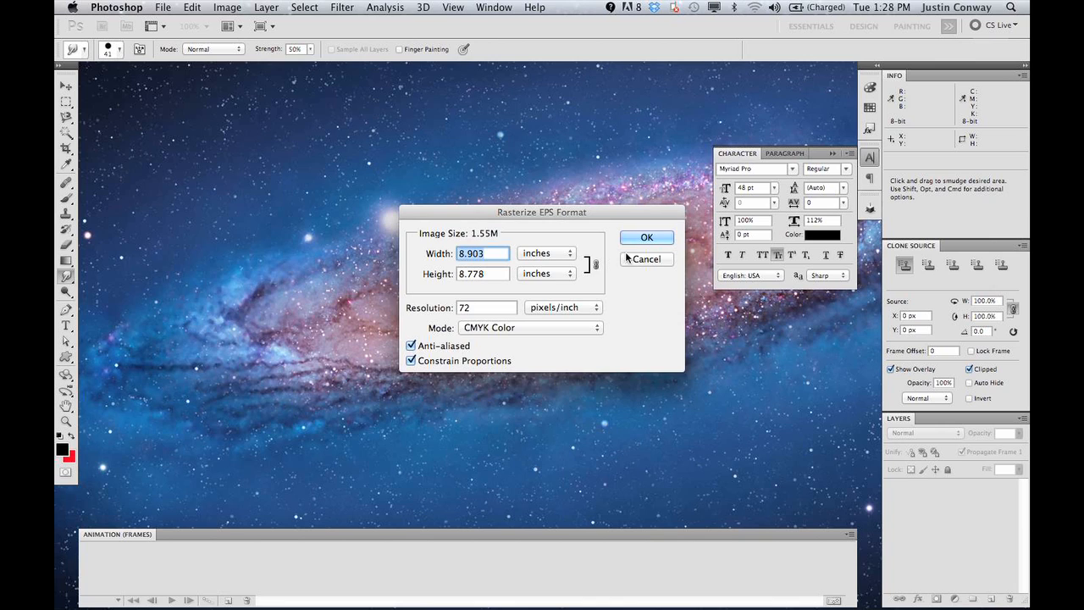
click(646, 237)
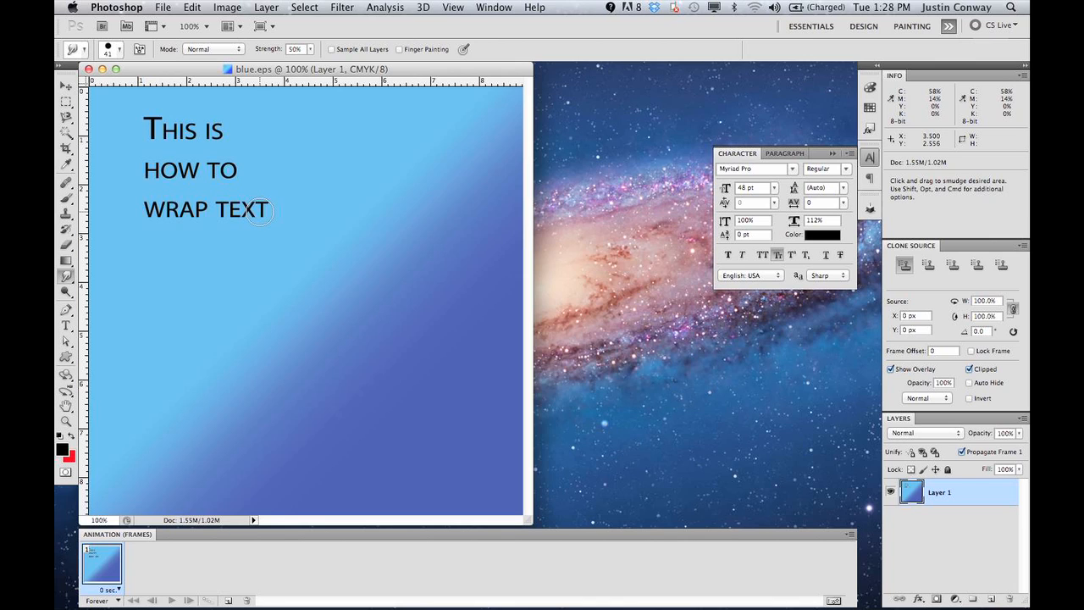
Step: Save As blue.tif on the Desktop with TIFF as the format
click(162, 8)
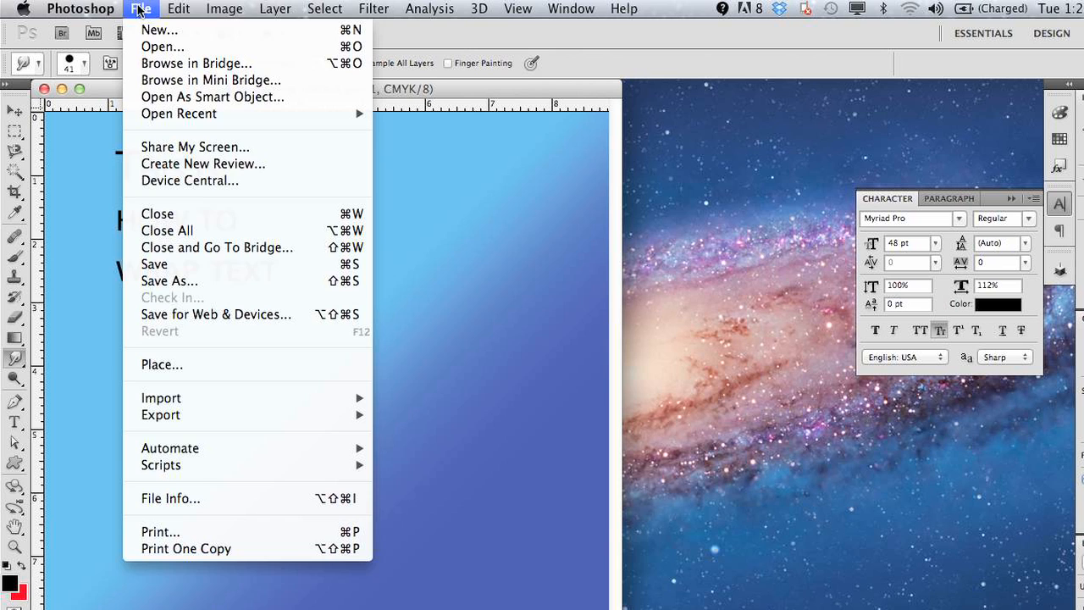
click(141, 8)
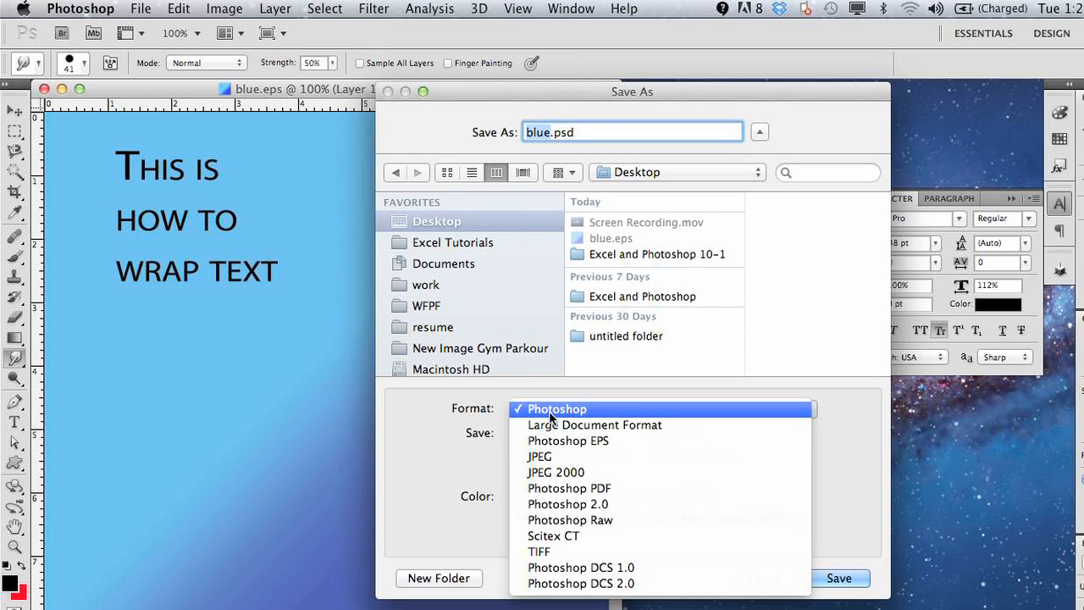
mouse_move(557, 520)
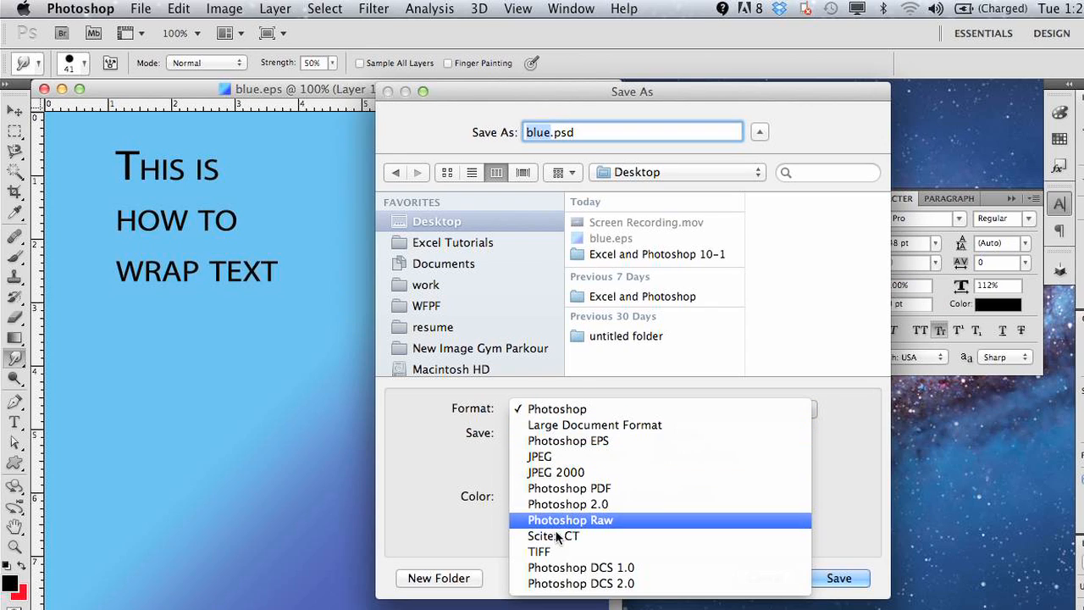
click(538, 551)
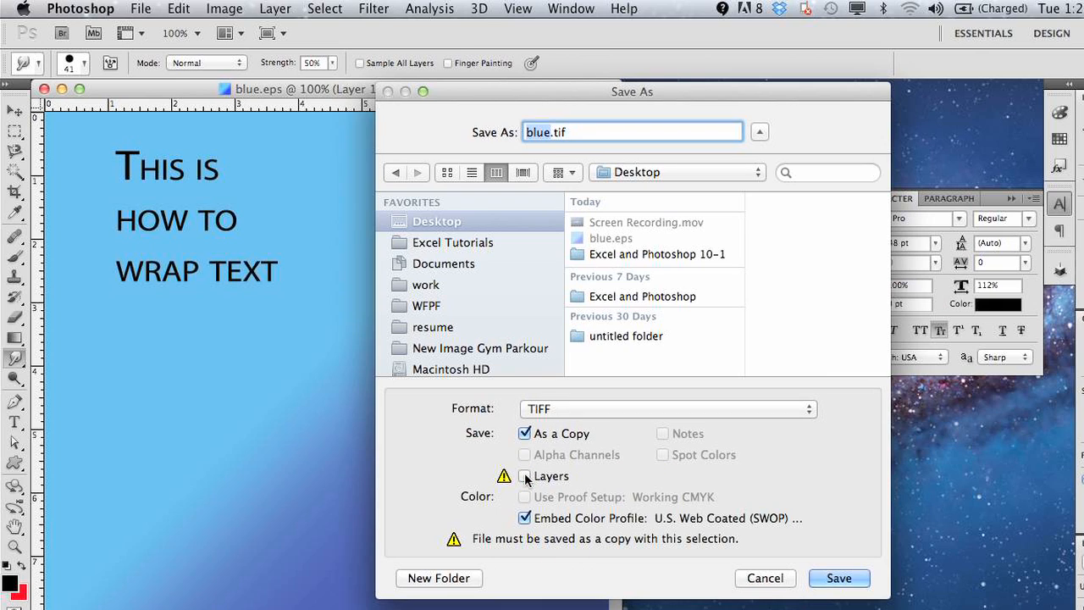
mouse_move(533, 434)
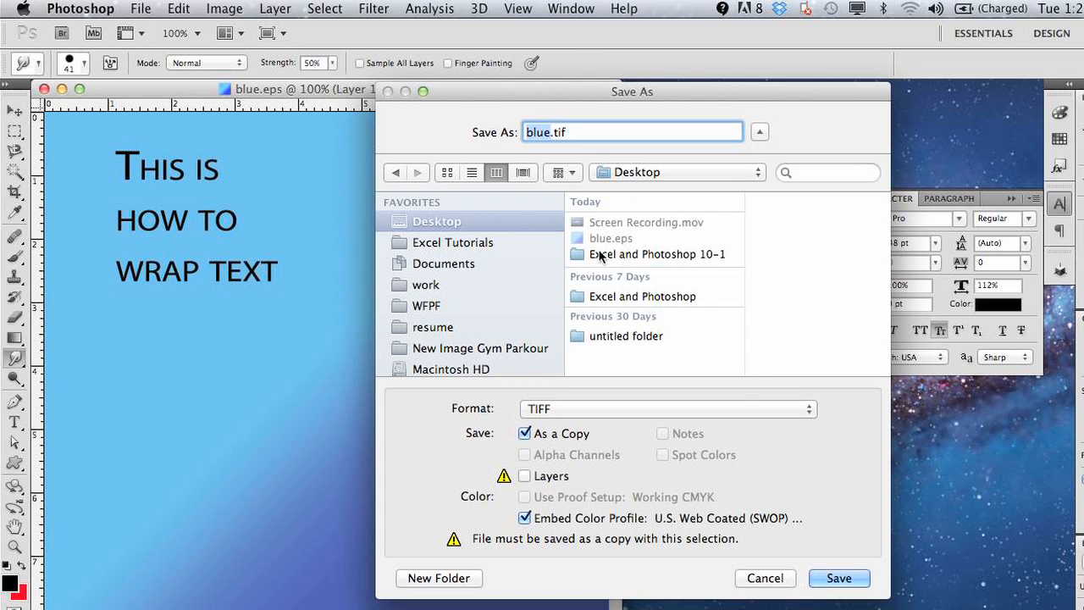
click(838, 578)
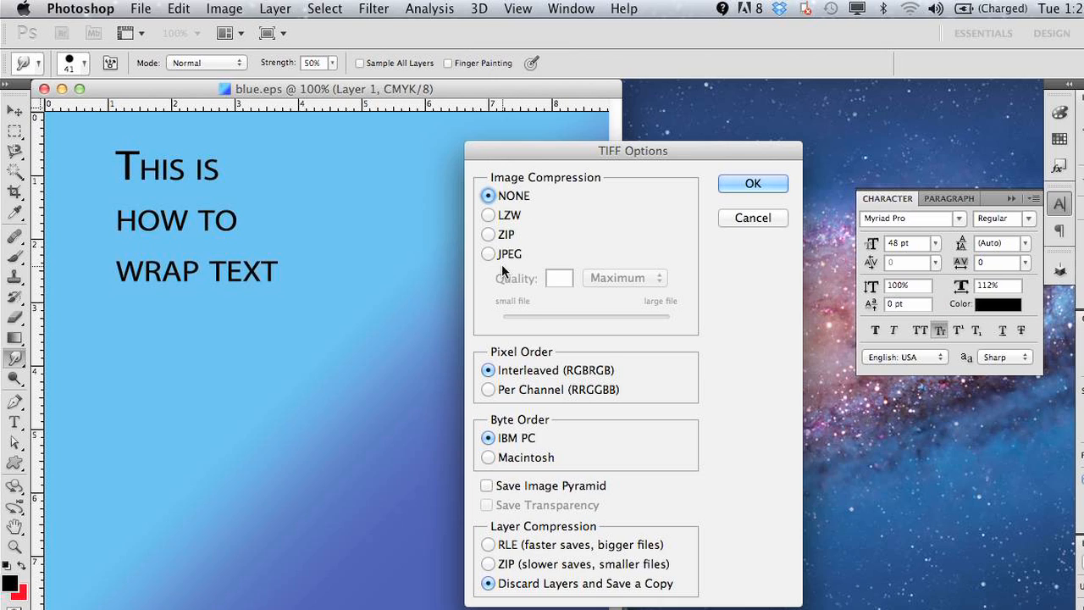
mouse_move(771, 345)
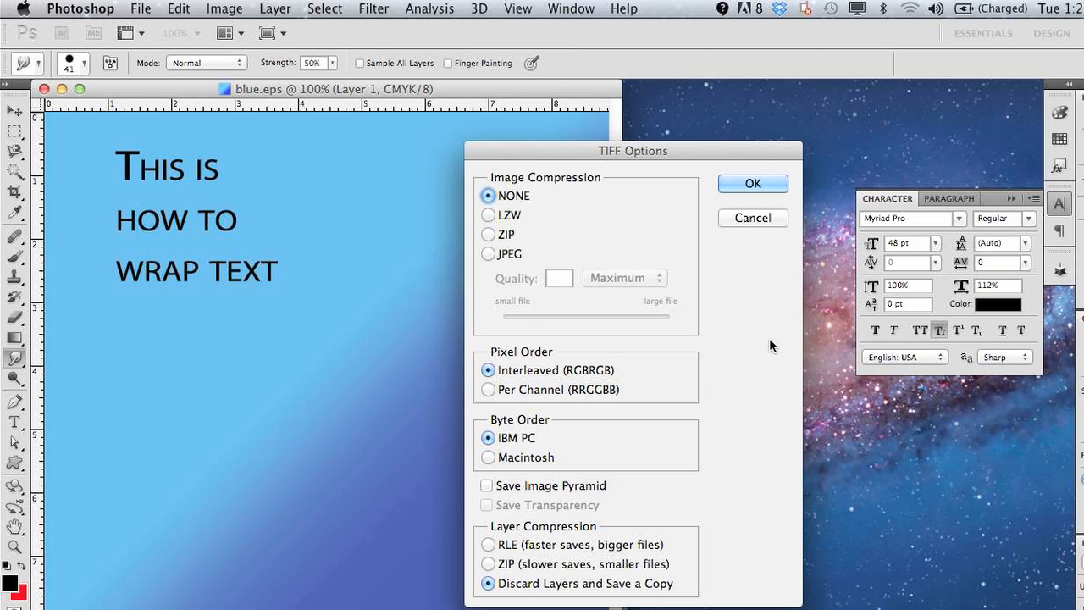
Step: Accept TIFF Options with no compression and move blue.tif beside blue.eps
click(752, 183)
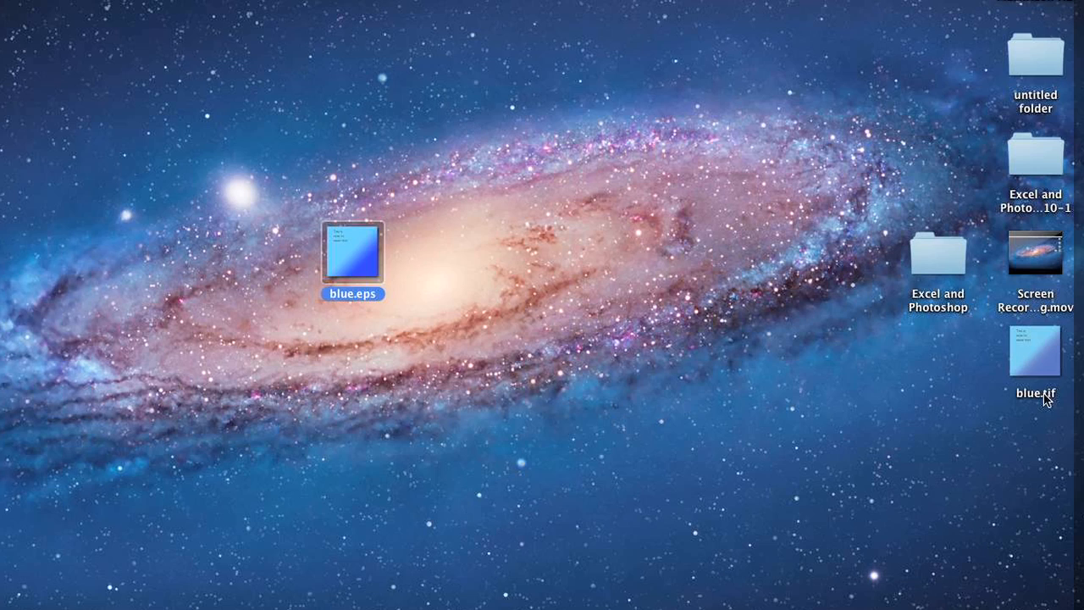
drag(1034, 350, 437, 248)
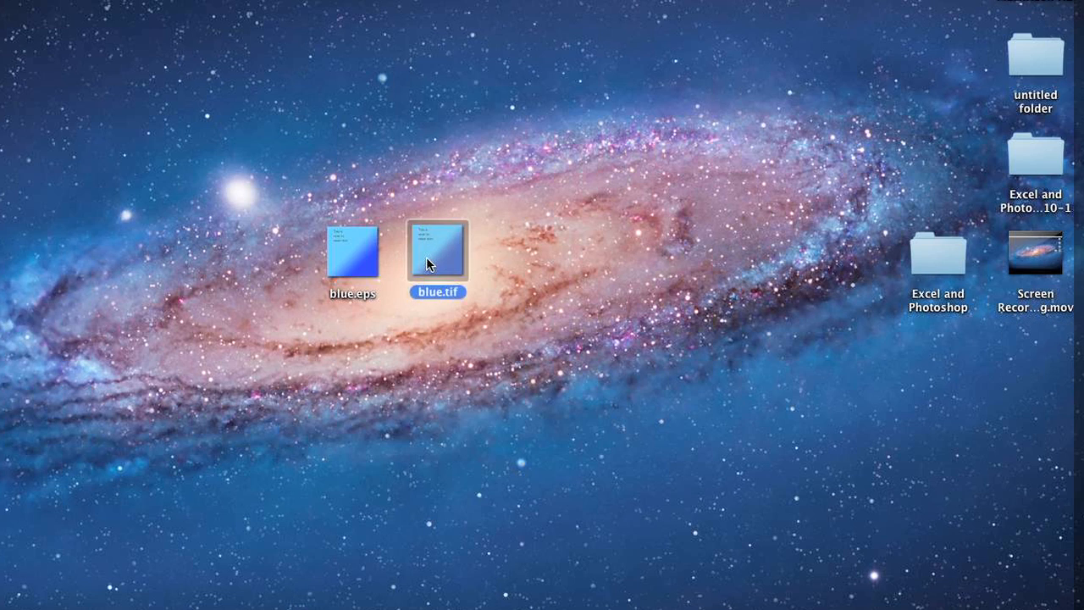